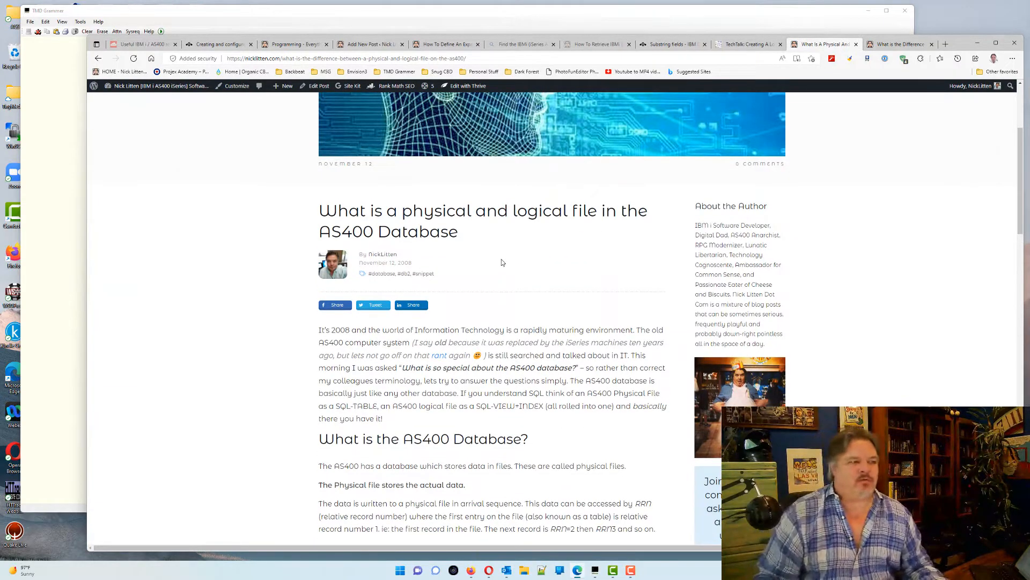
Scroll the AS400 database post to the non-keyed and keyed physical file DDS examples and highlight them
scroll(down, 3)
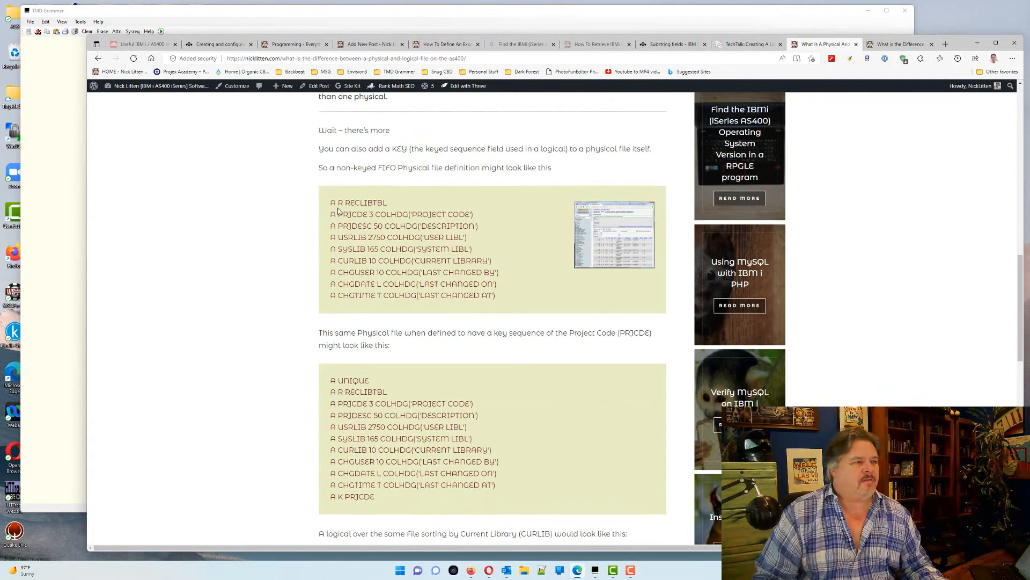
drag(332, 203, 495, 295)
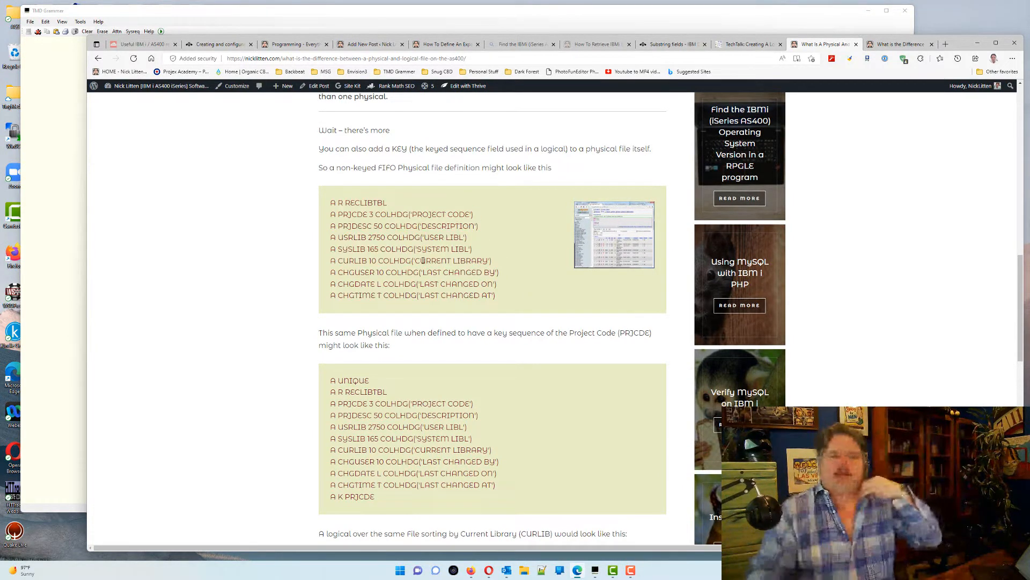
mouse_move(791, 99)
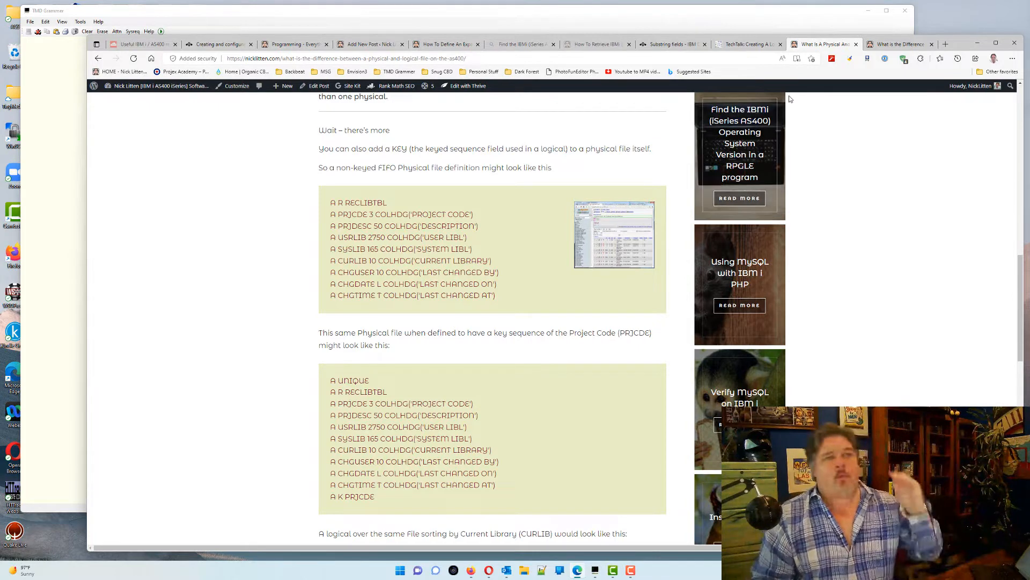
Switch to the browser tab holding the 'Difference between Physical and Logical Files' course lesson
click(898, 44)
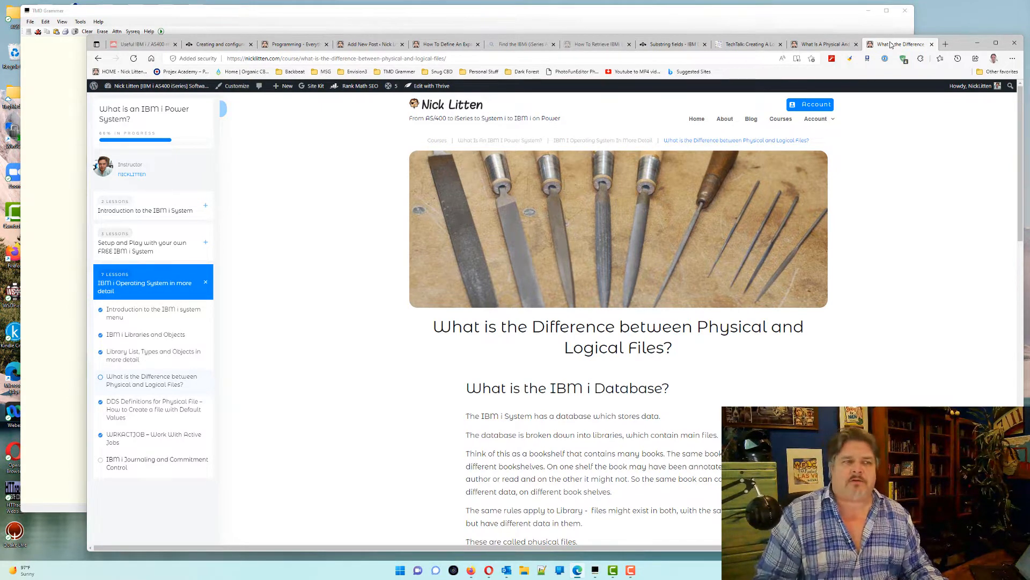
mouse_move(868, 28)
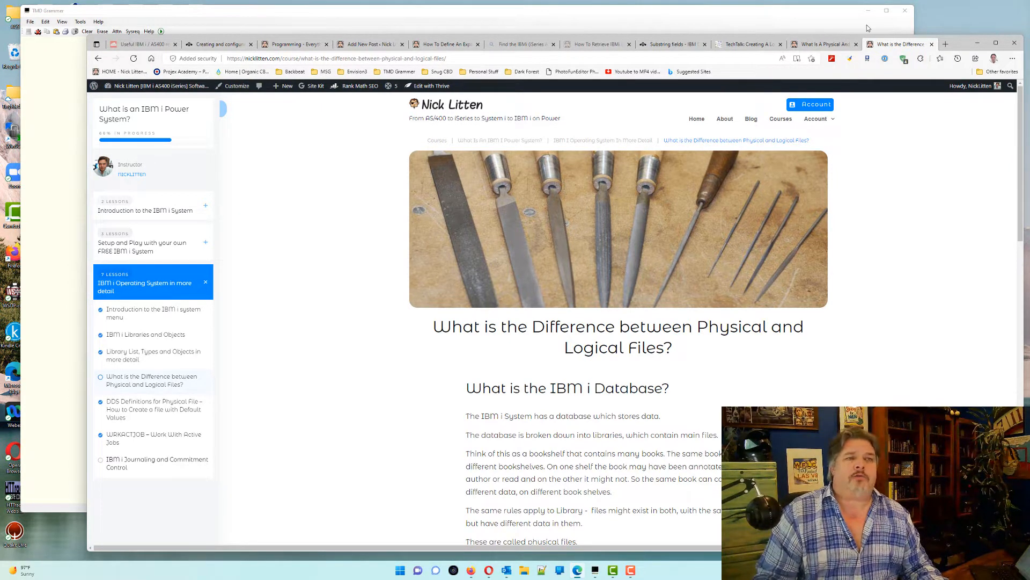
mouse_move(864, 242)
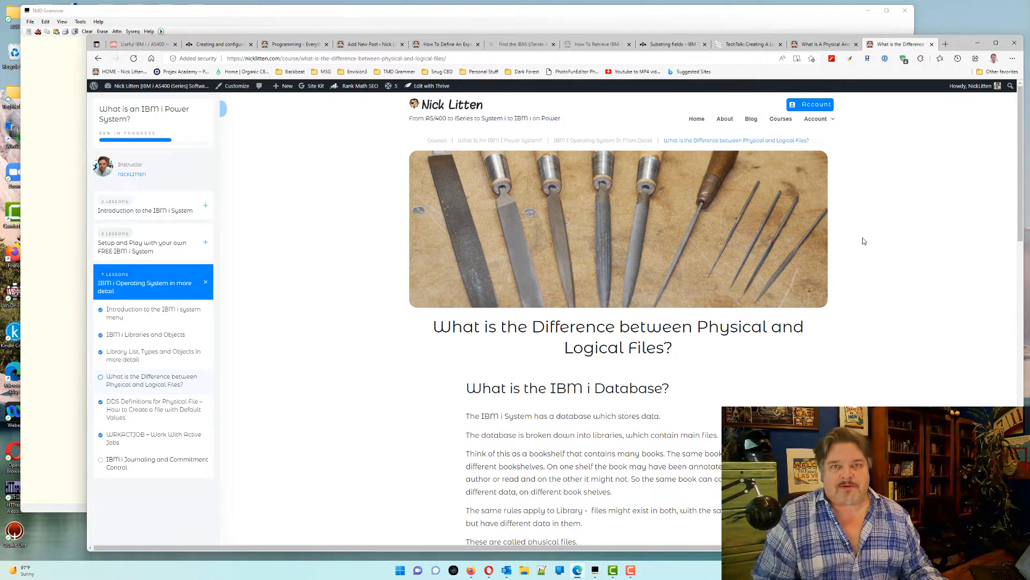
mouse_move(881, 228)
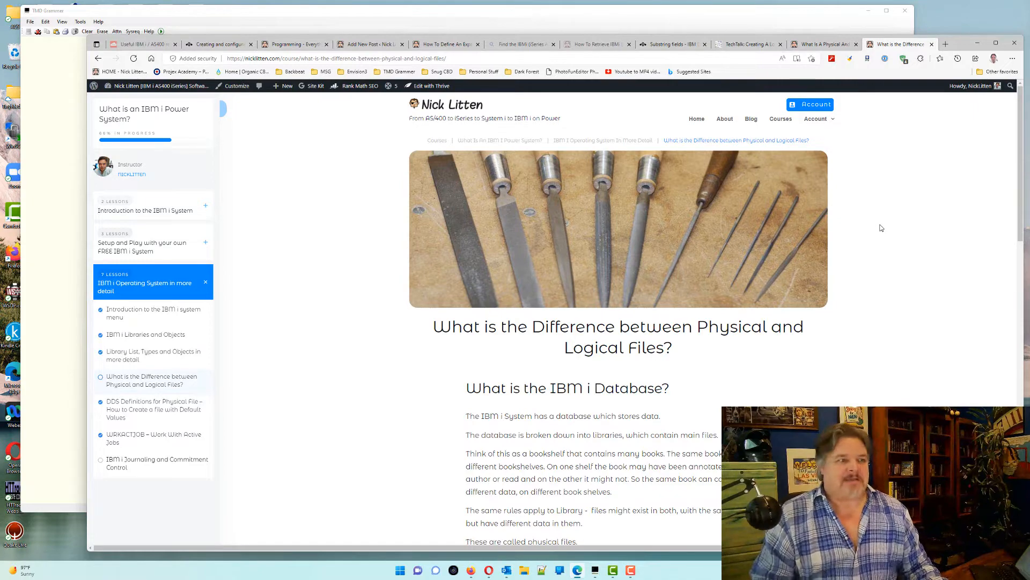
Scroll the lesson to the 'A Logical File is a sequenced VIEW' section and its views-over-physical-file diagram
scroll(down, 3)
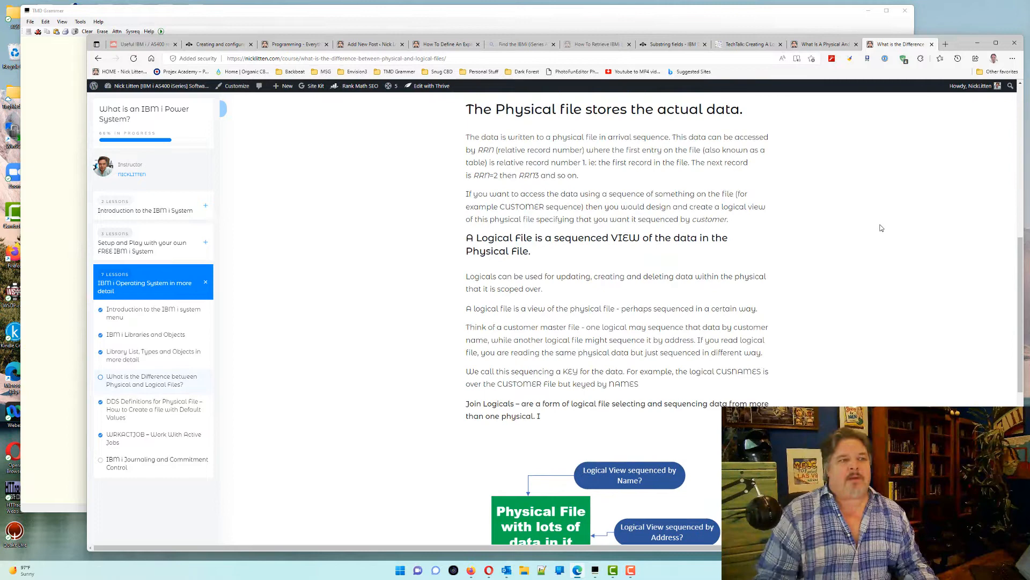
scroll(down, 3)
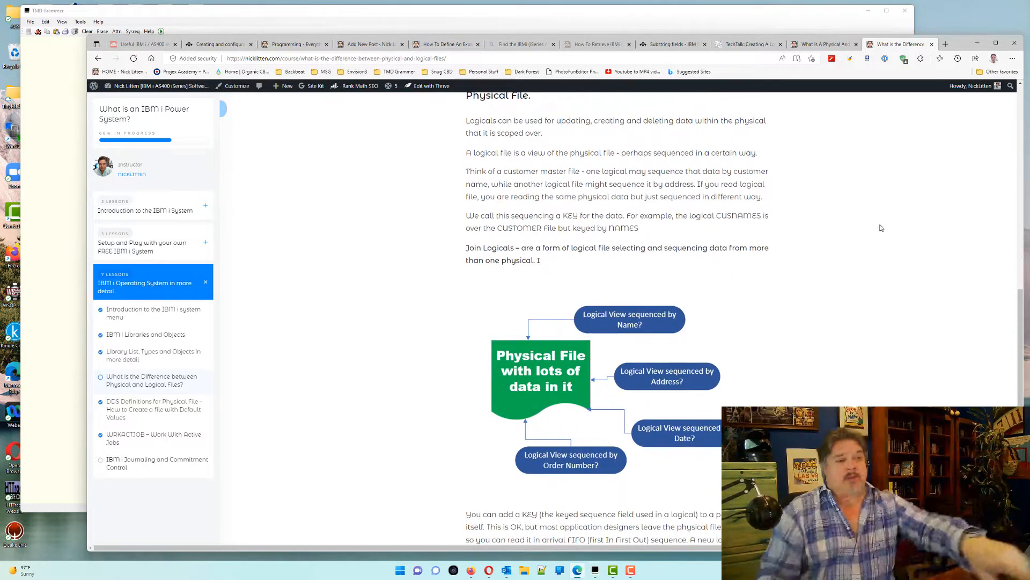